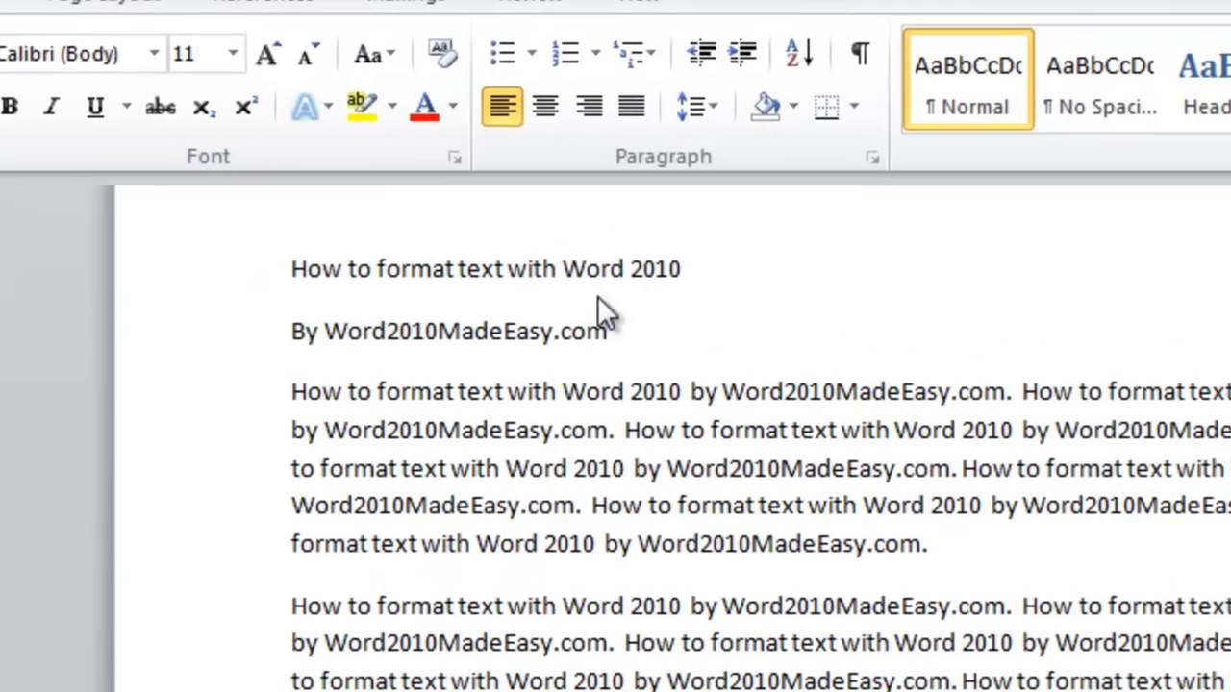
# Step: Apply Heading 1 to the title line 'How to format text with Word 2010', trying Title first
pyautogui.tripleClick(486, 269)
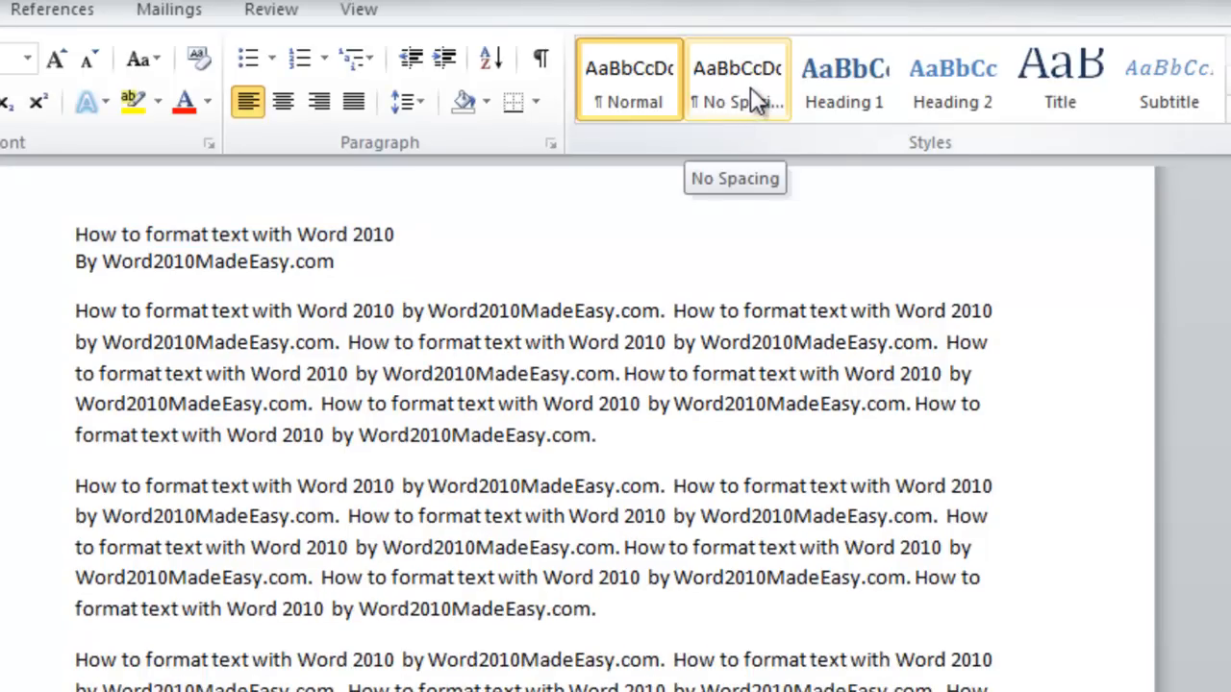
pyautogui.click(844, 78)
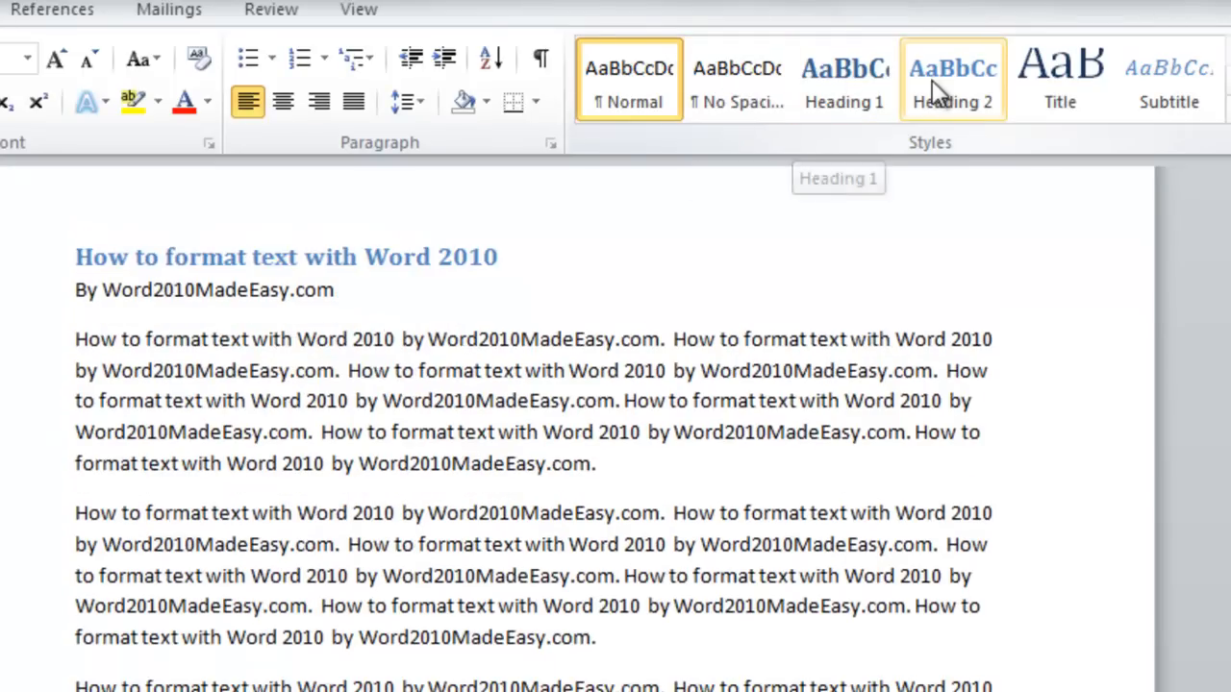
pyautogui.click(1060, 79)
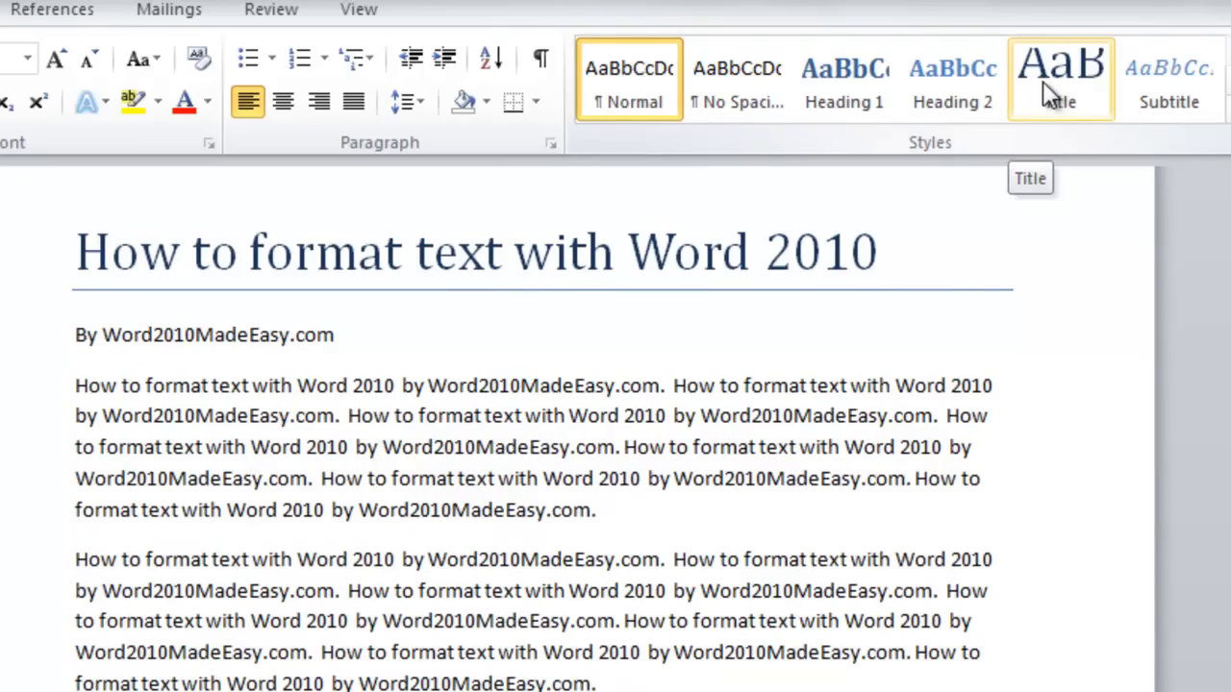
pyautogui.click(845, 79)
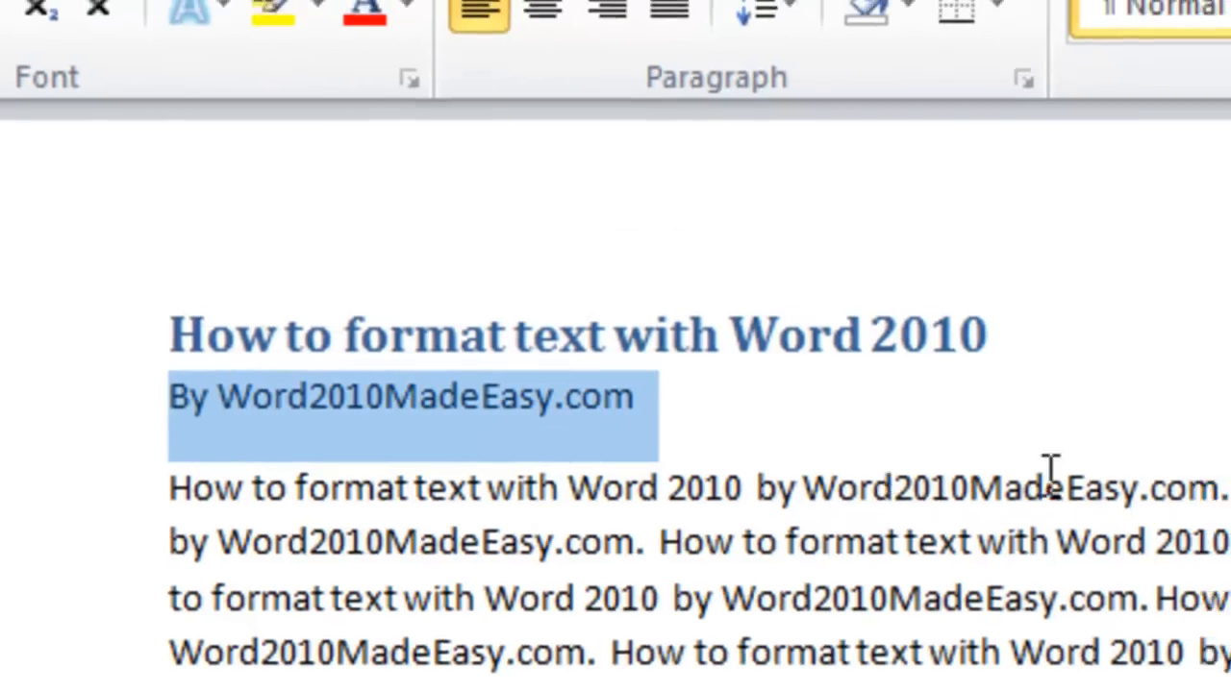
# Step: Apply Heading 2 to the 'By Word2010MadeEasy.com' byline
pyautogui.click(1076, 119)
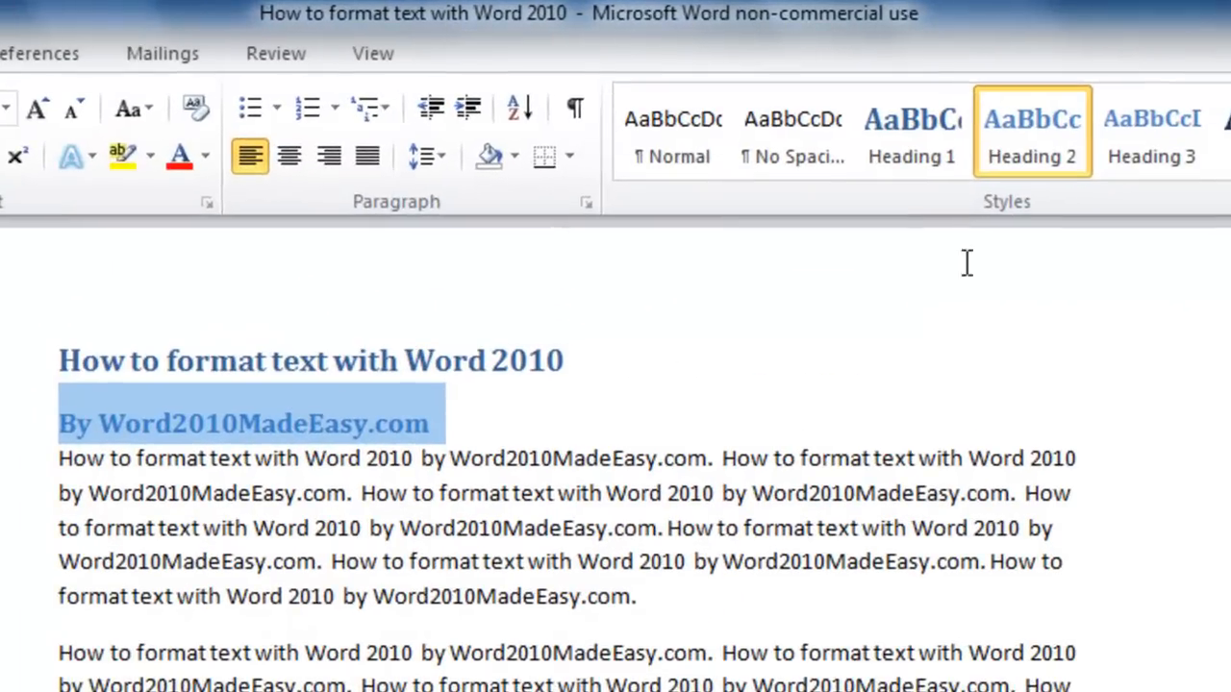
pyautogui.rightClick(1031, 130)
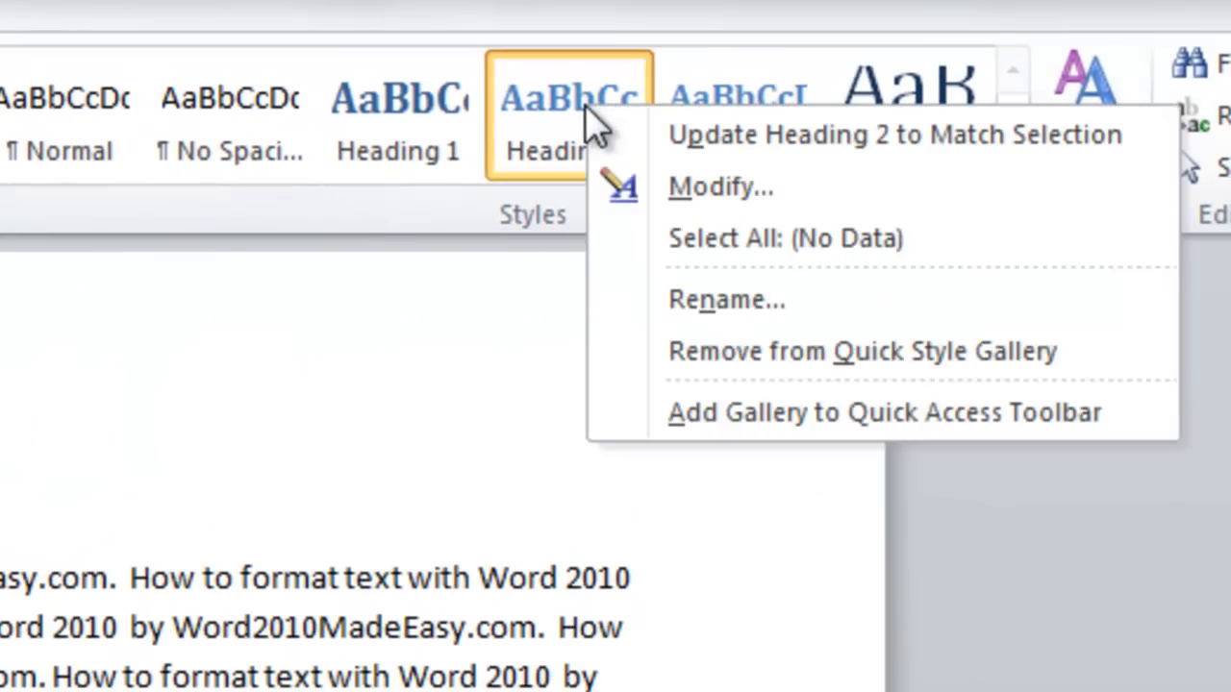
pyautogui.moveTo(721, 187)
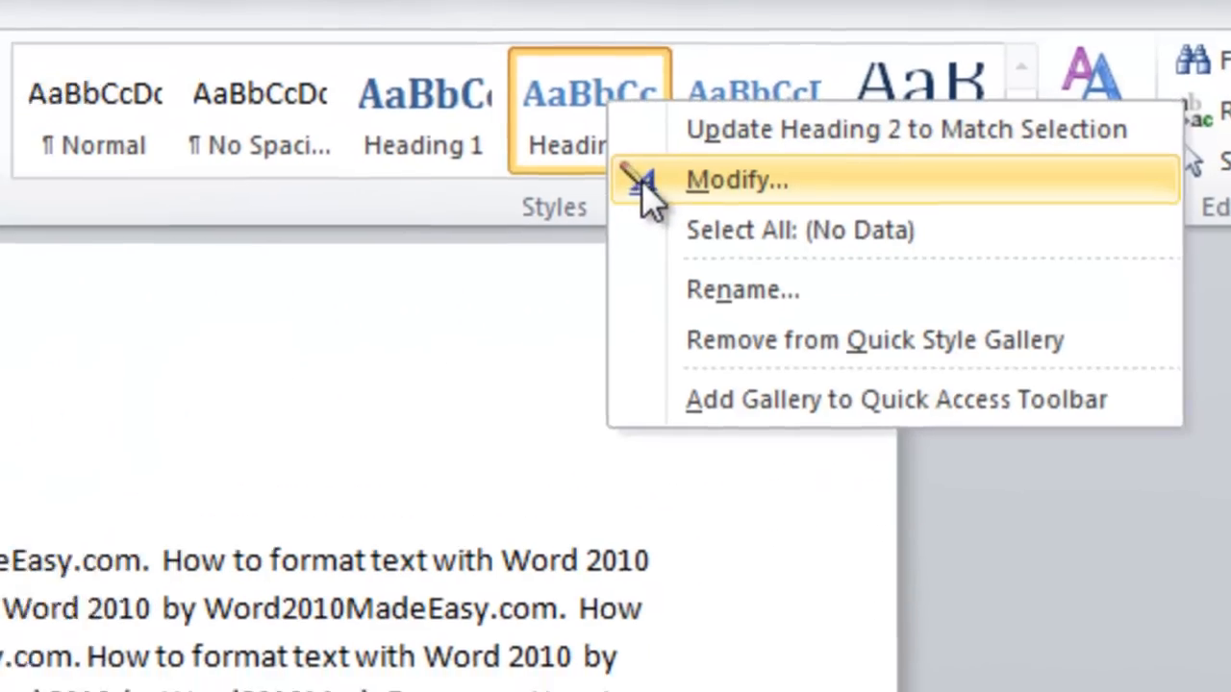
pyautogui.click(738, 181)
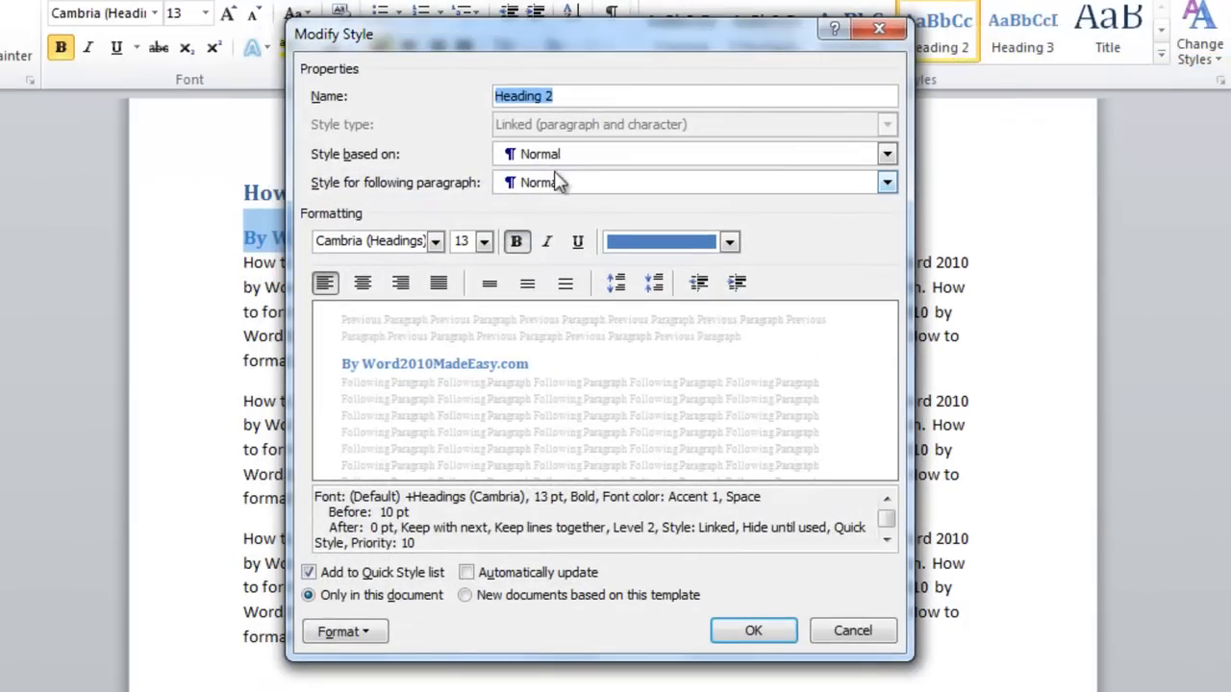
pyautogui.click(435, 241)
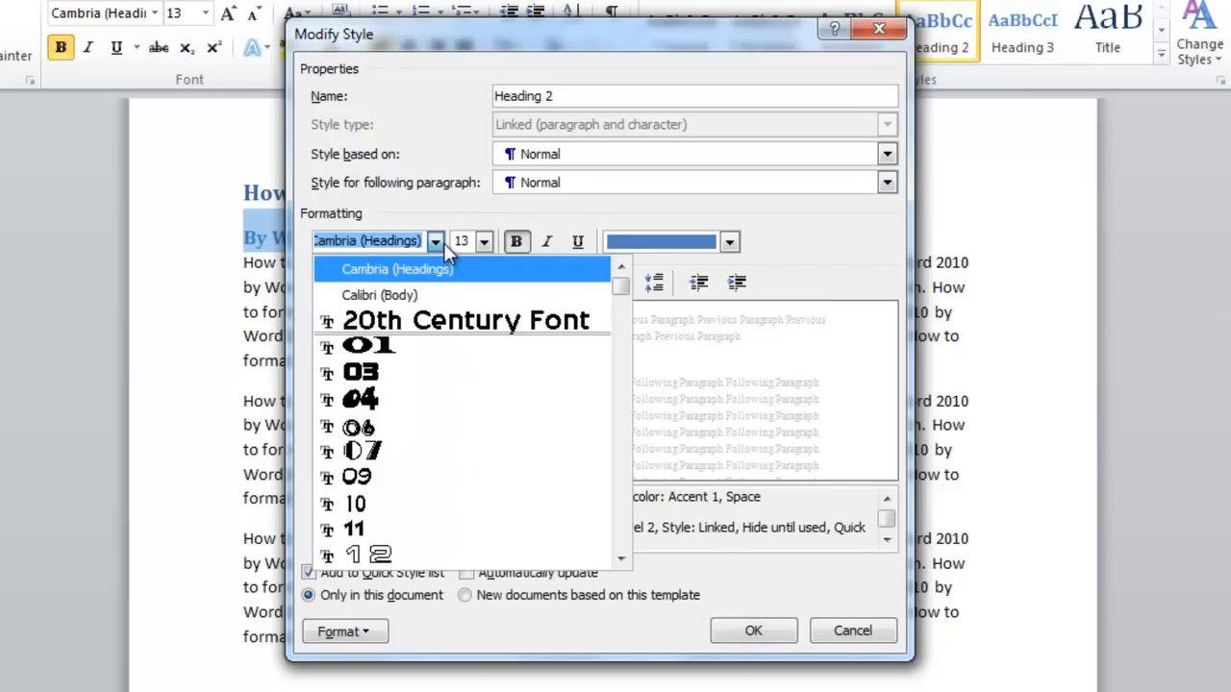
pyautogui.moveTo(464, 321)
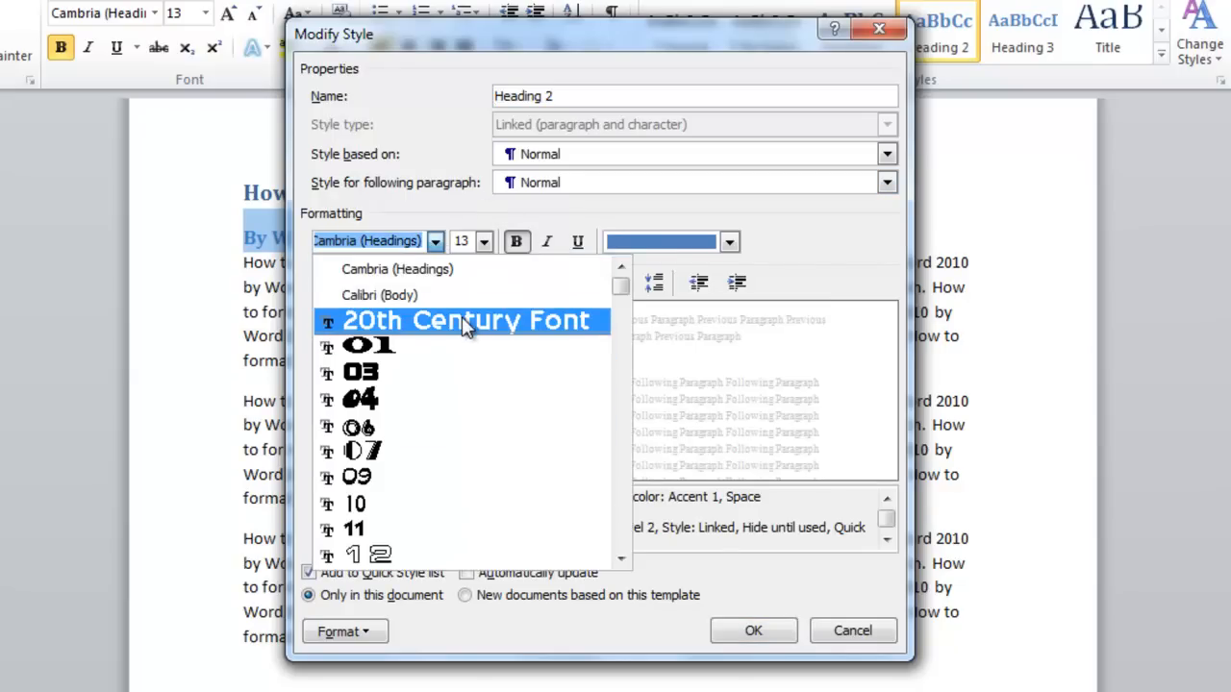
pyautogui.click(465, 320)
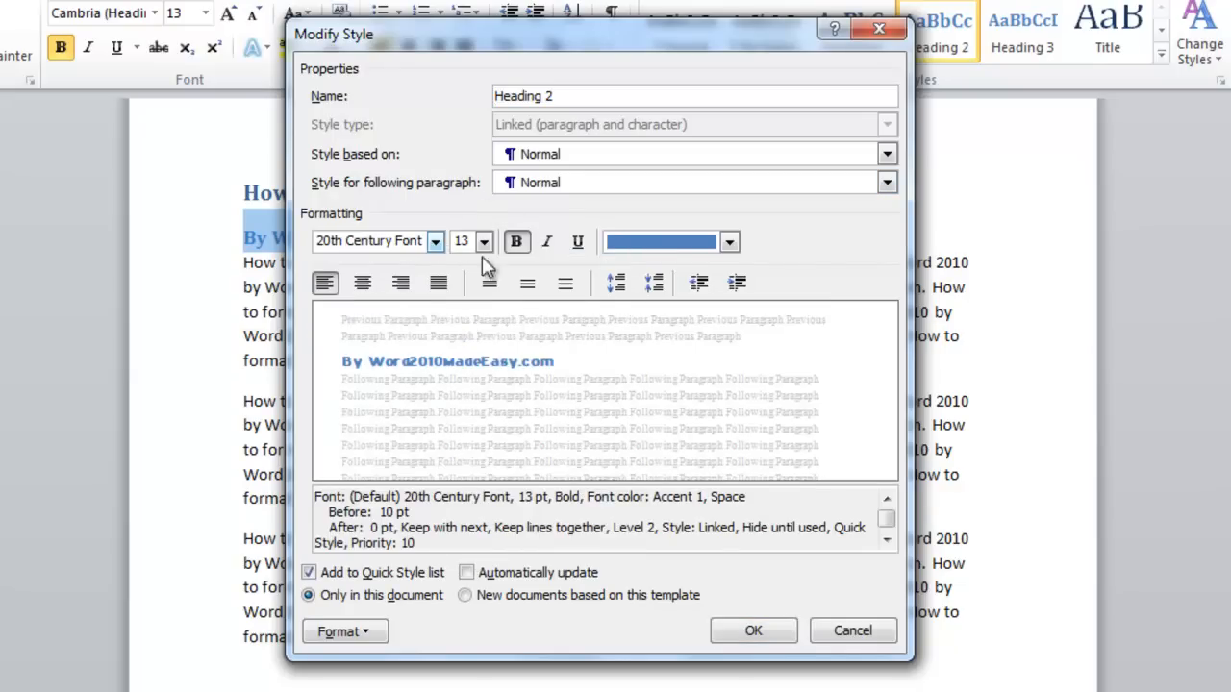
pyautogui.click(484, 241)
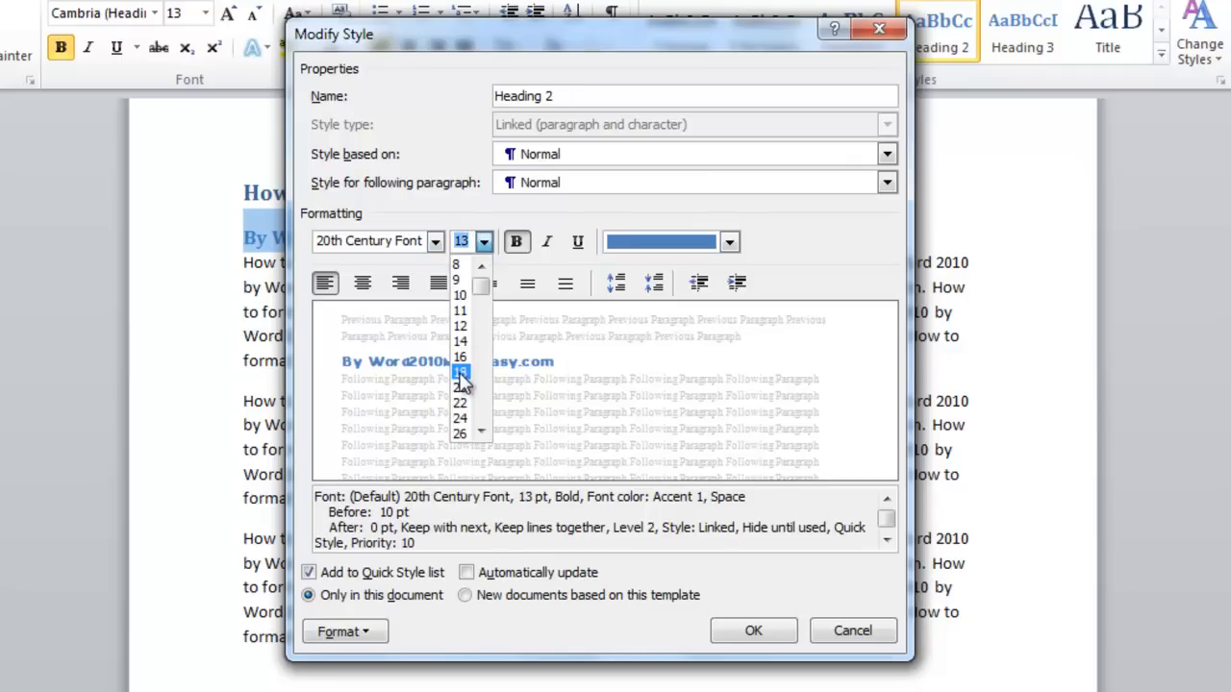
pyautogui.click(730, 242)
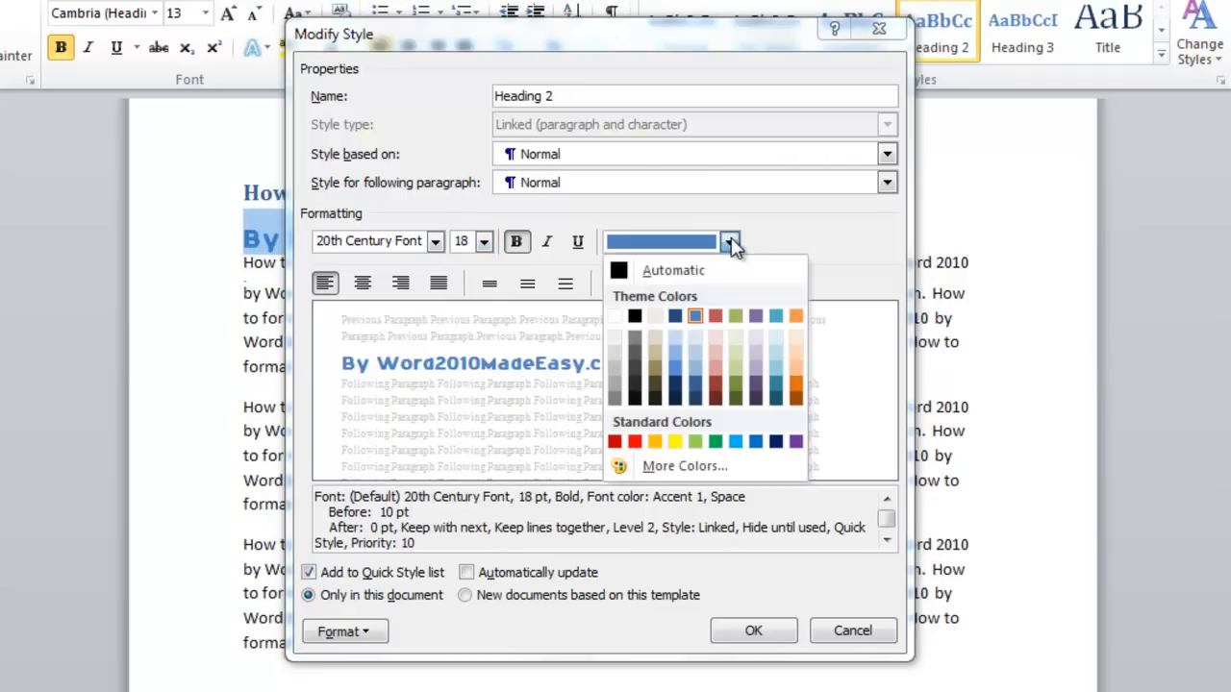
pyautogui.click(715, 315)
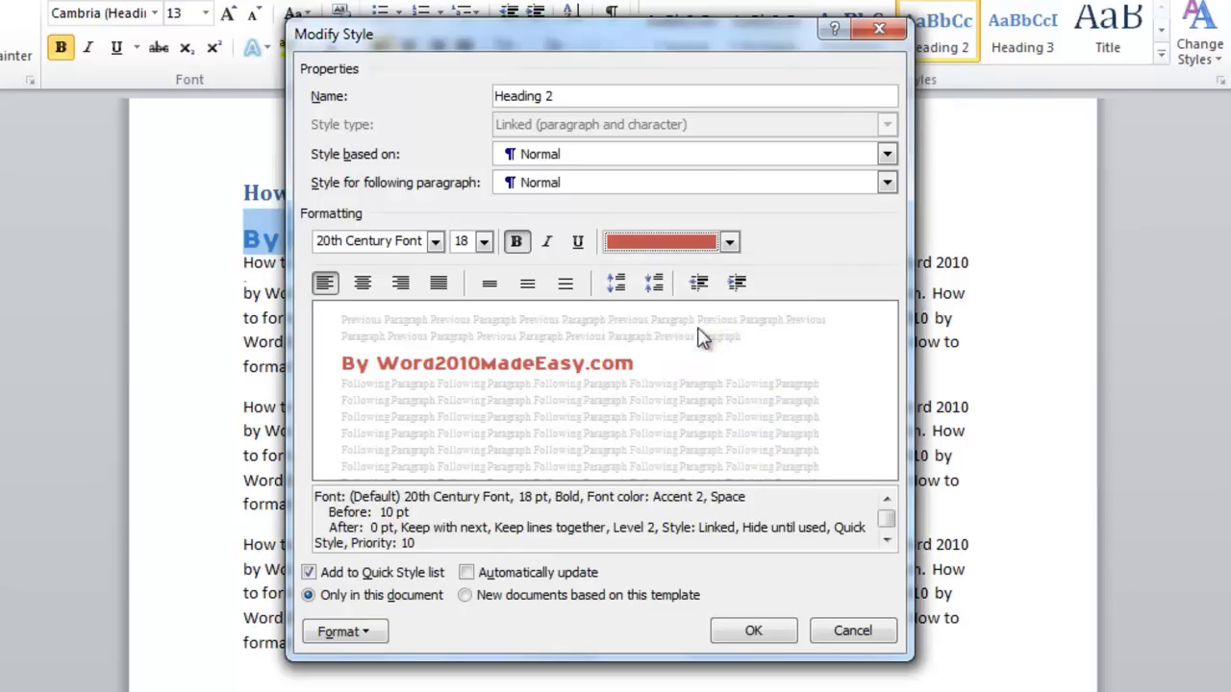
pyautogui.click(754, 631)
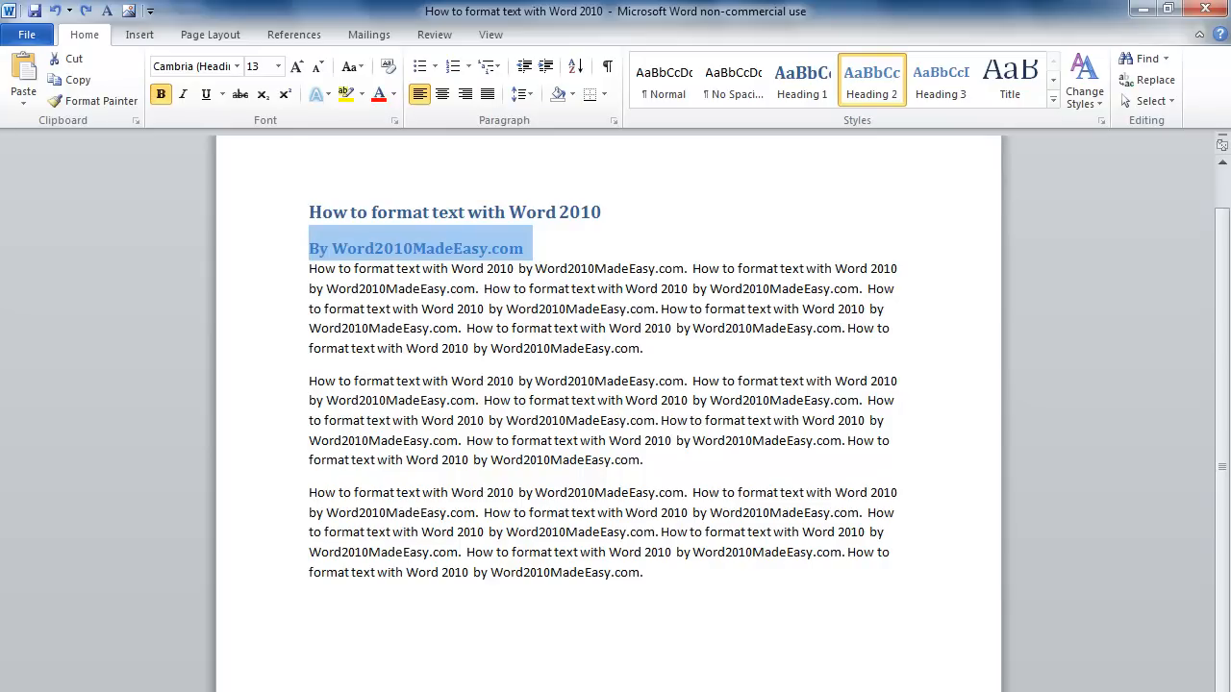
pyautogui.moveTo(216, 443)
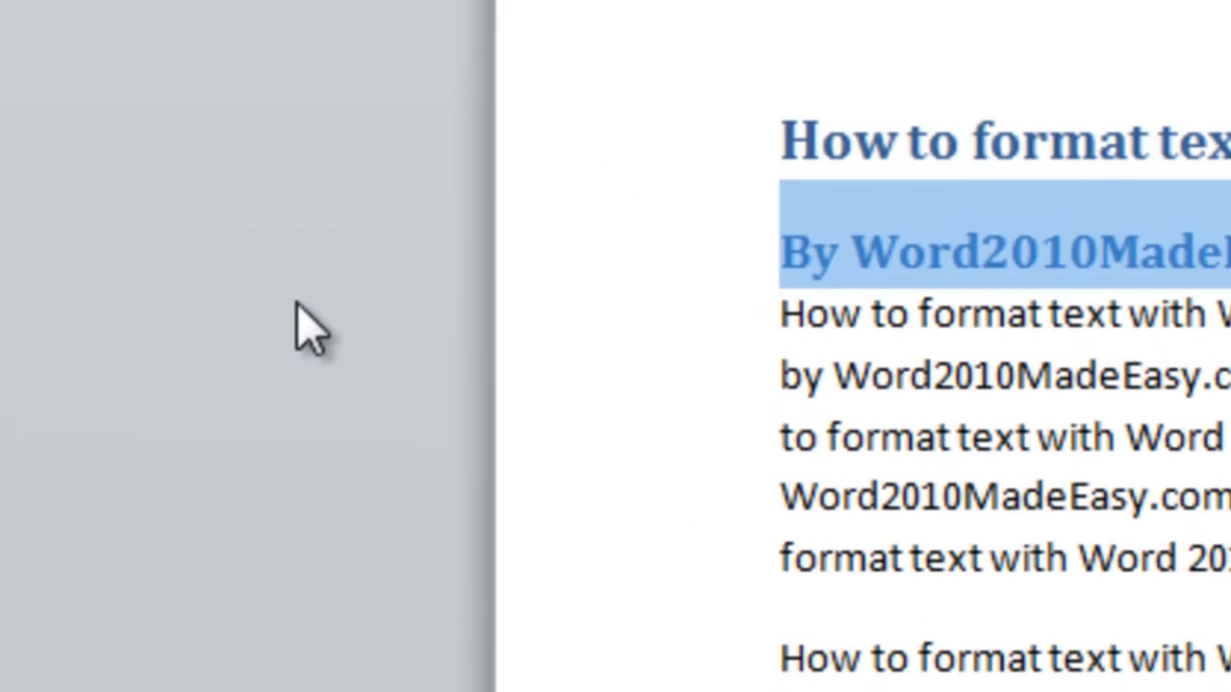
pyautogui.moveTo(467, 346)
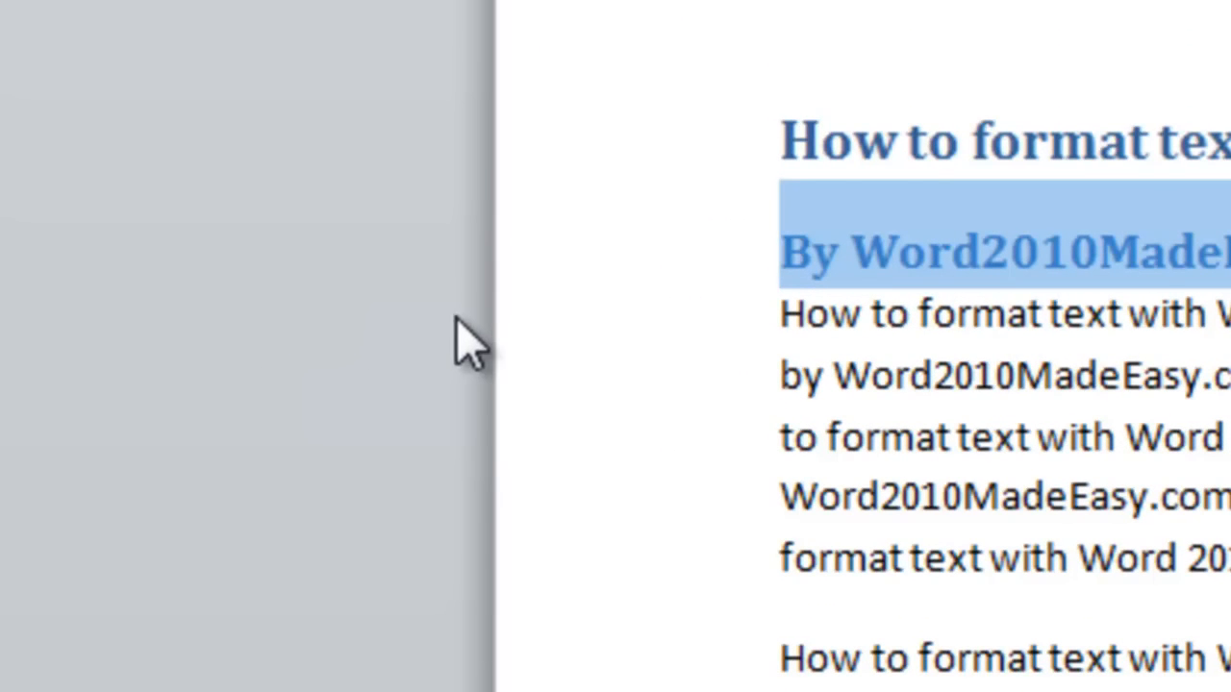
pyautogui.moveTo(568, 346)
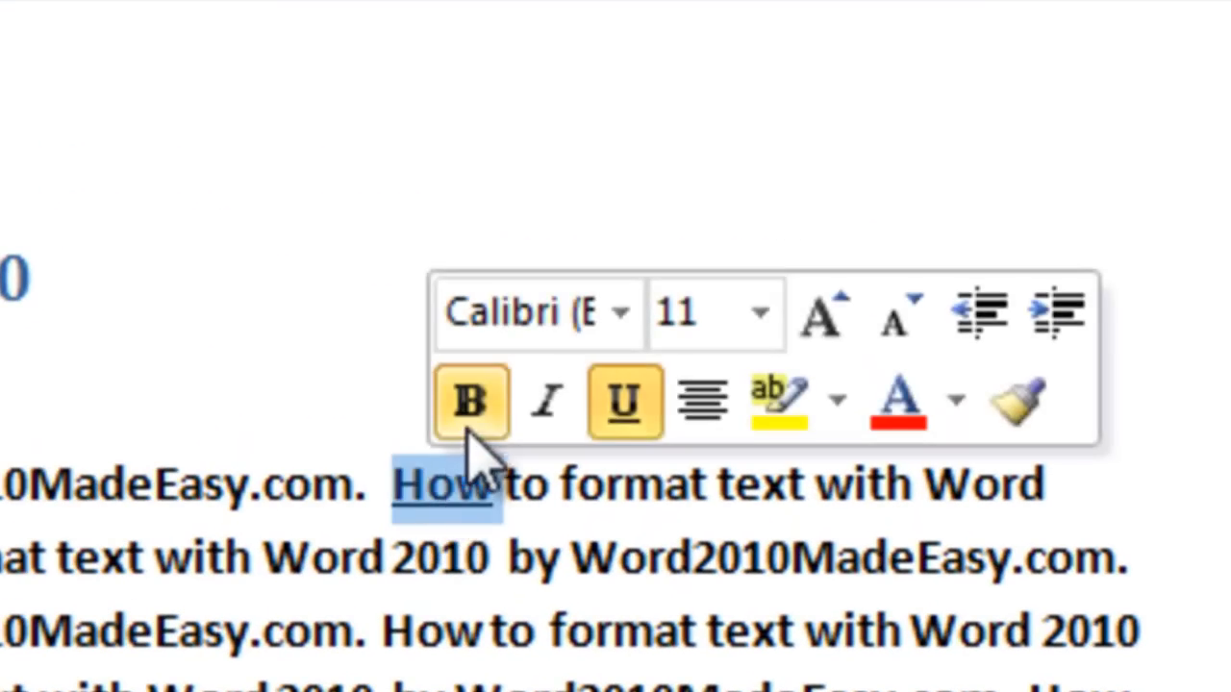
pyautogui.moveTo(472, 402)
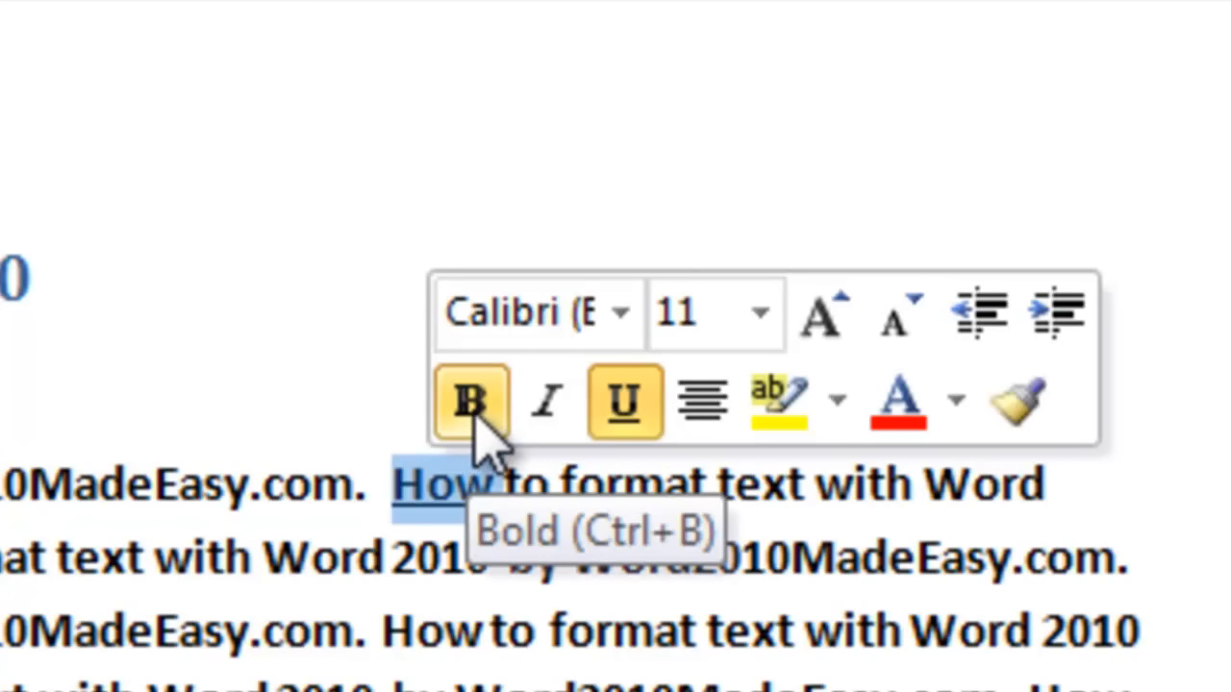
pyautogui.moveTo(626, 400)
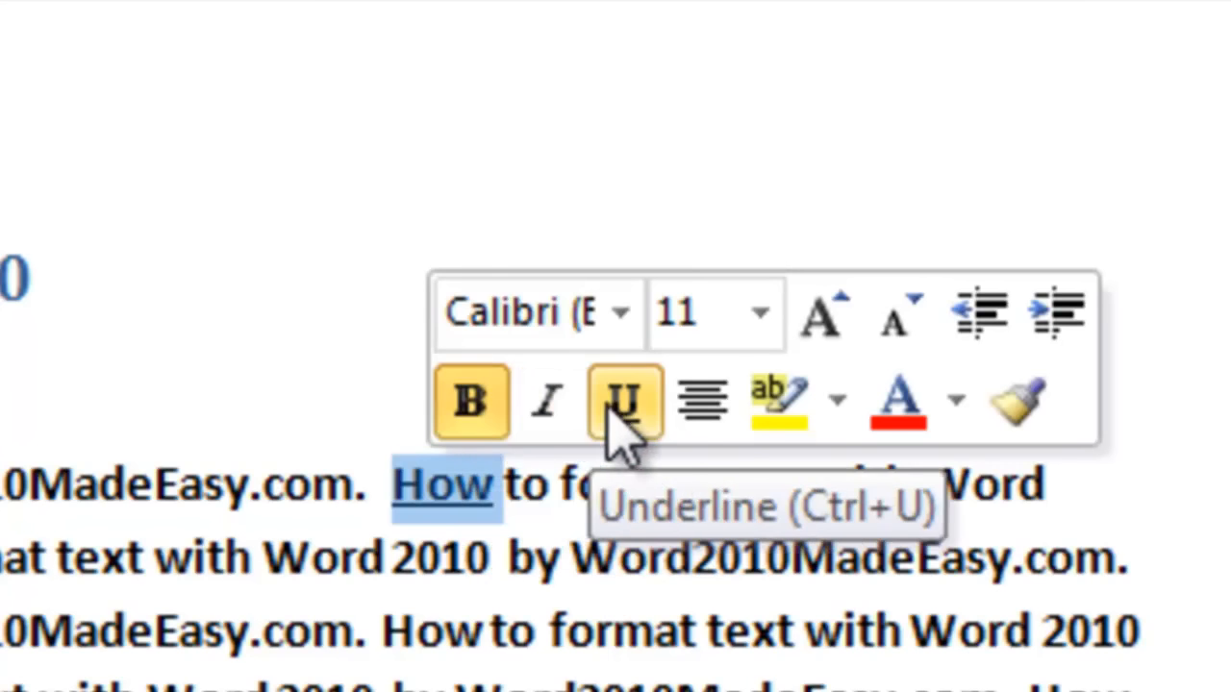
# Step: Underline the word 'How' in the bold first body paragraph
pyautogui.click(624, 401)
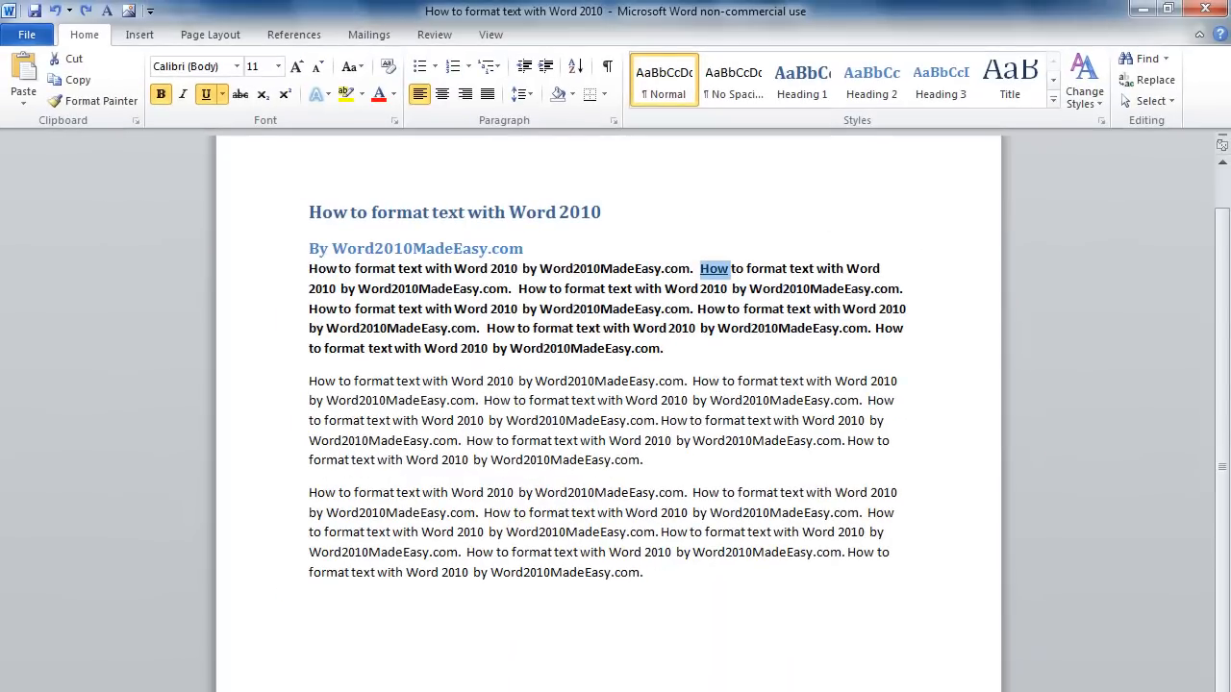
pyautogui.moveTo(259, 593)
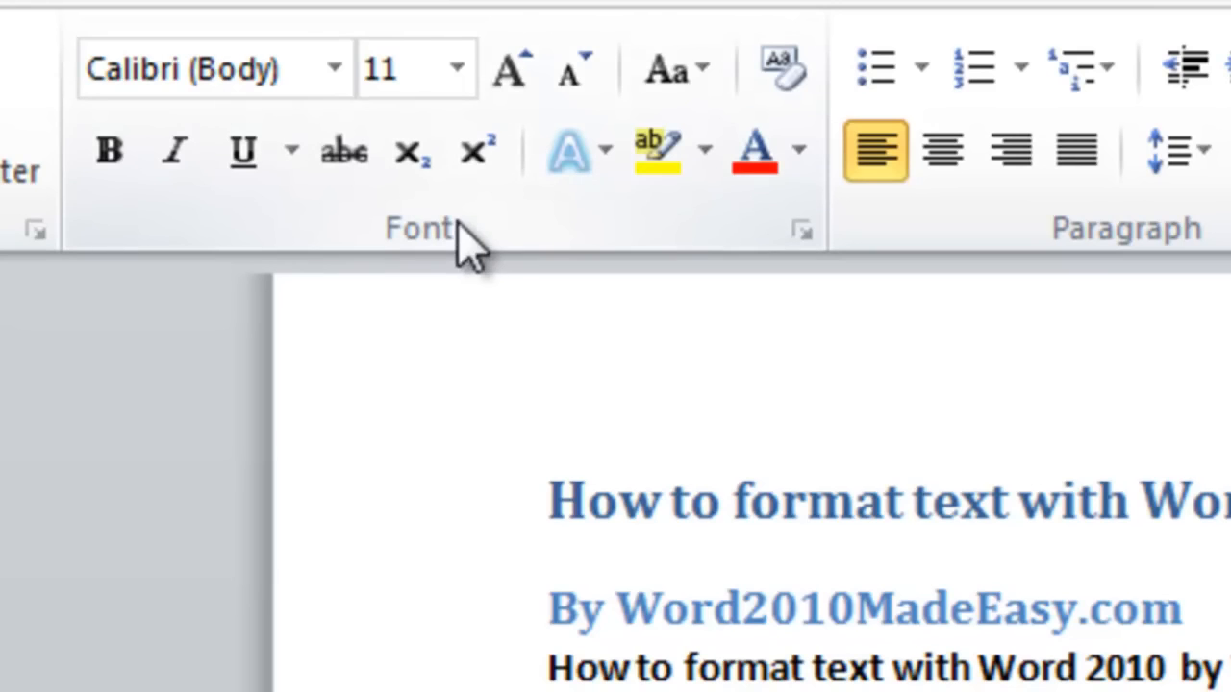
pyautogui.moveTo(801, 231)
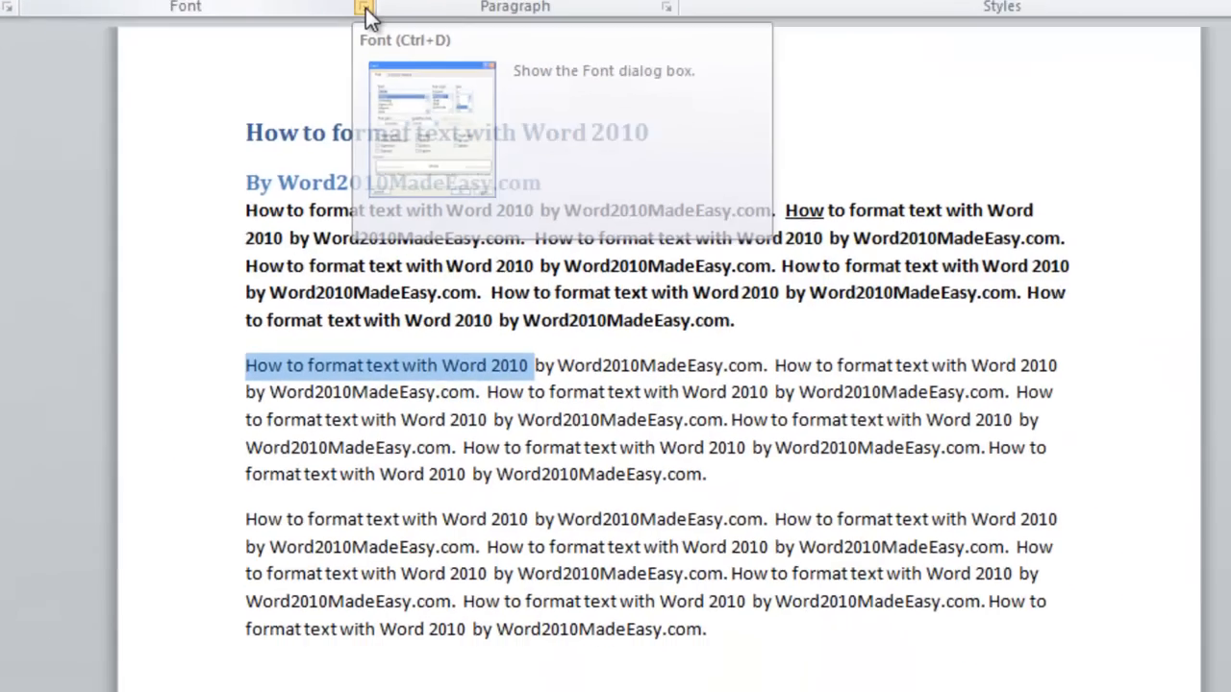
# Step: Format the second paragraph's opening phrase as 20-point purple Bold Italic Times New Roman
pyautogui.click(364, 12)
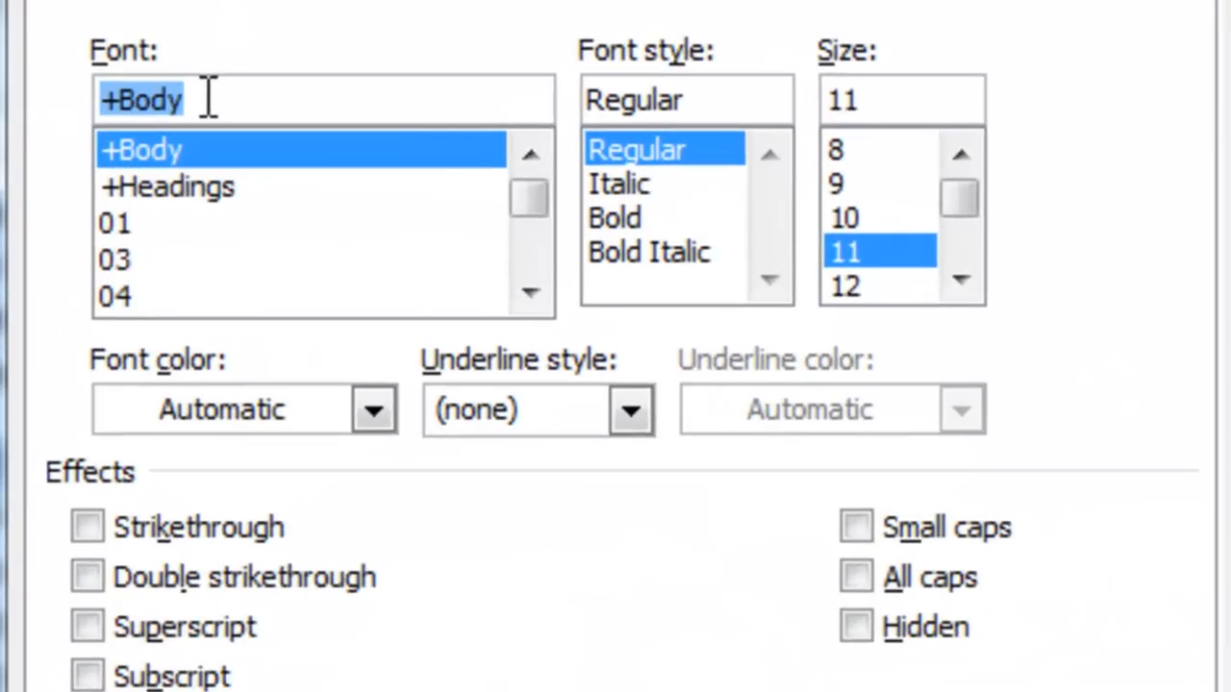
pyautogui.write('t')
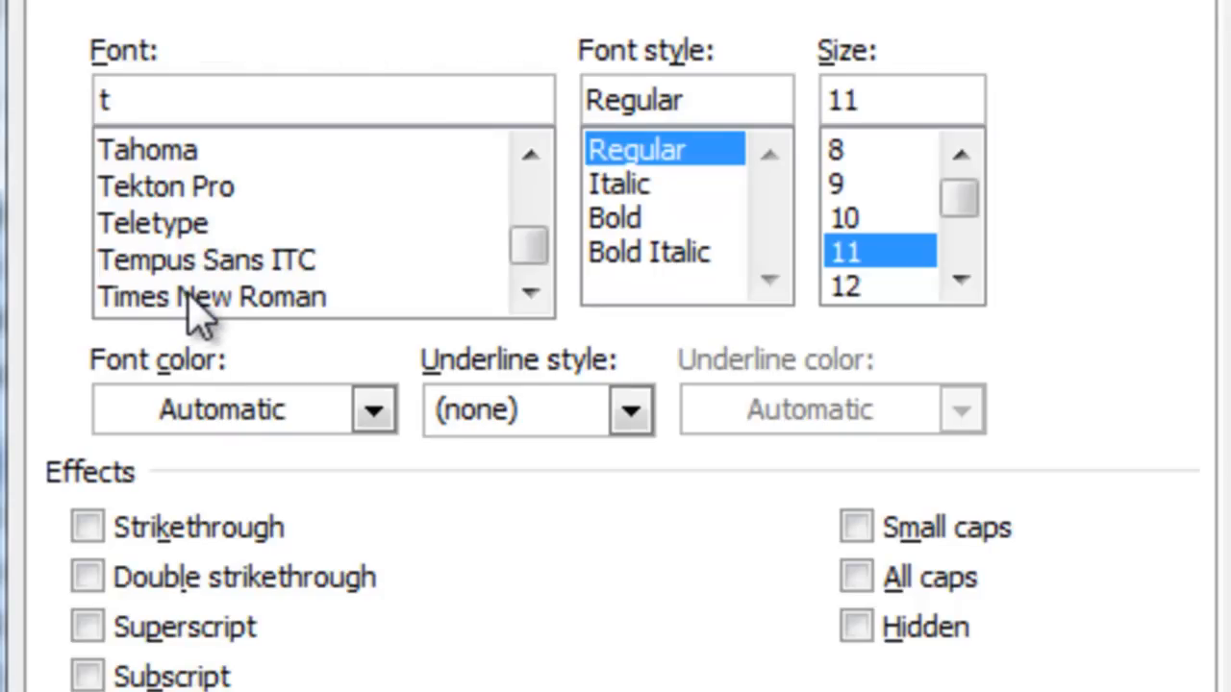
pyautogui.click(211, 296)
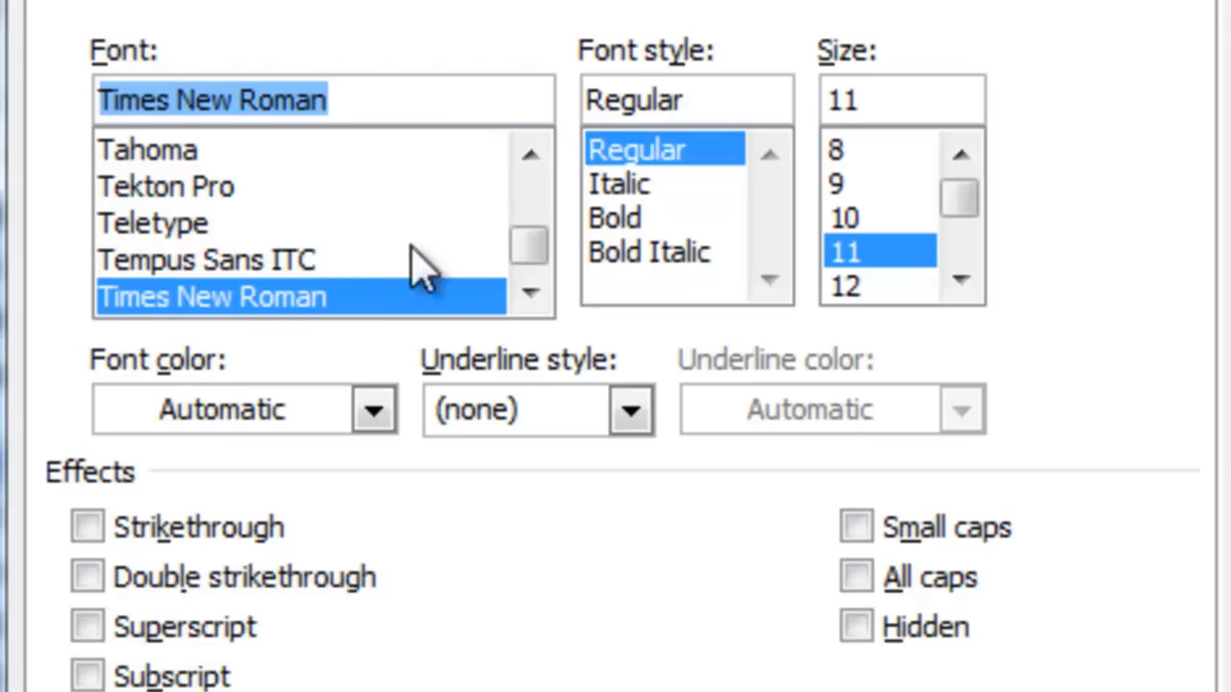
pyautogui.click(648, 251)
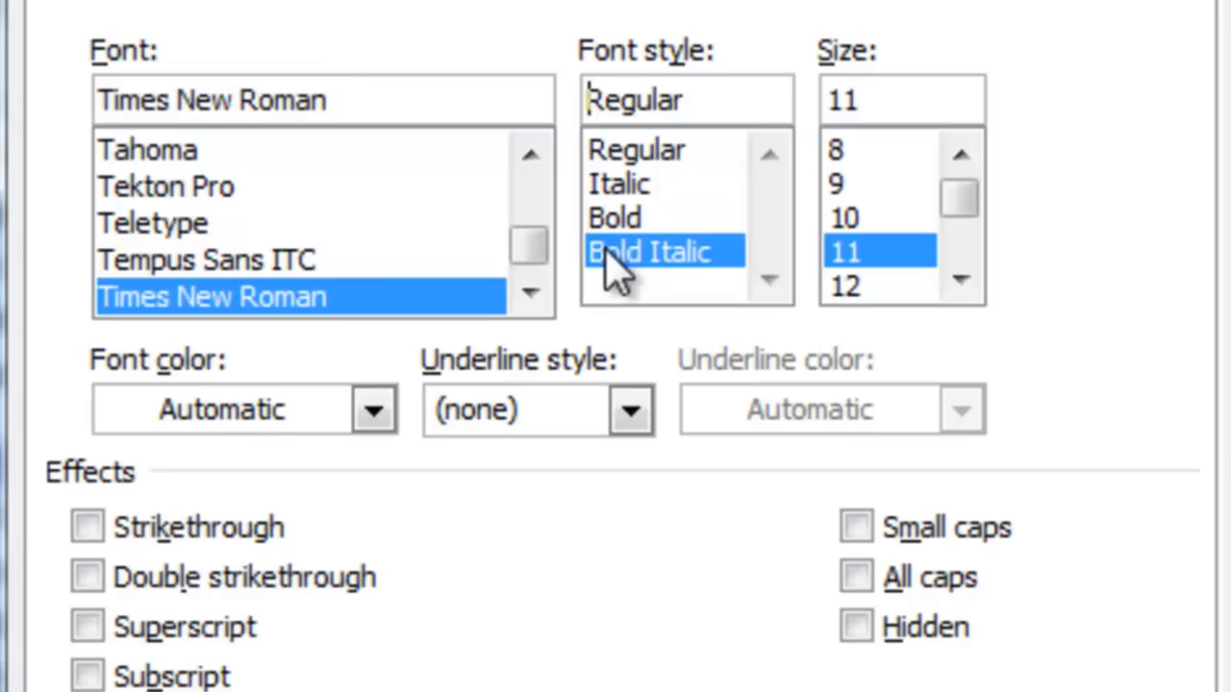
pyautogui.click(959, 285)
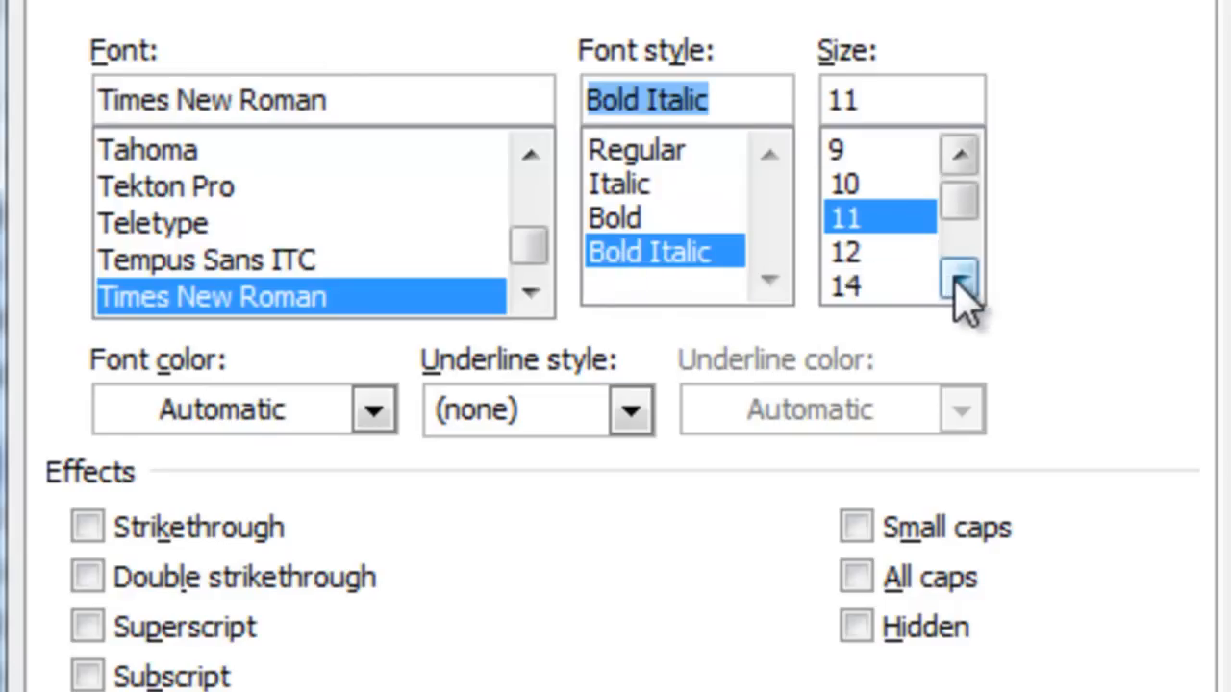
pyautogui.click(959, 284)
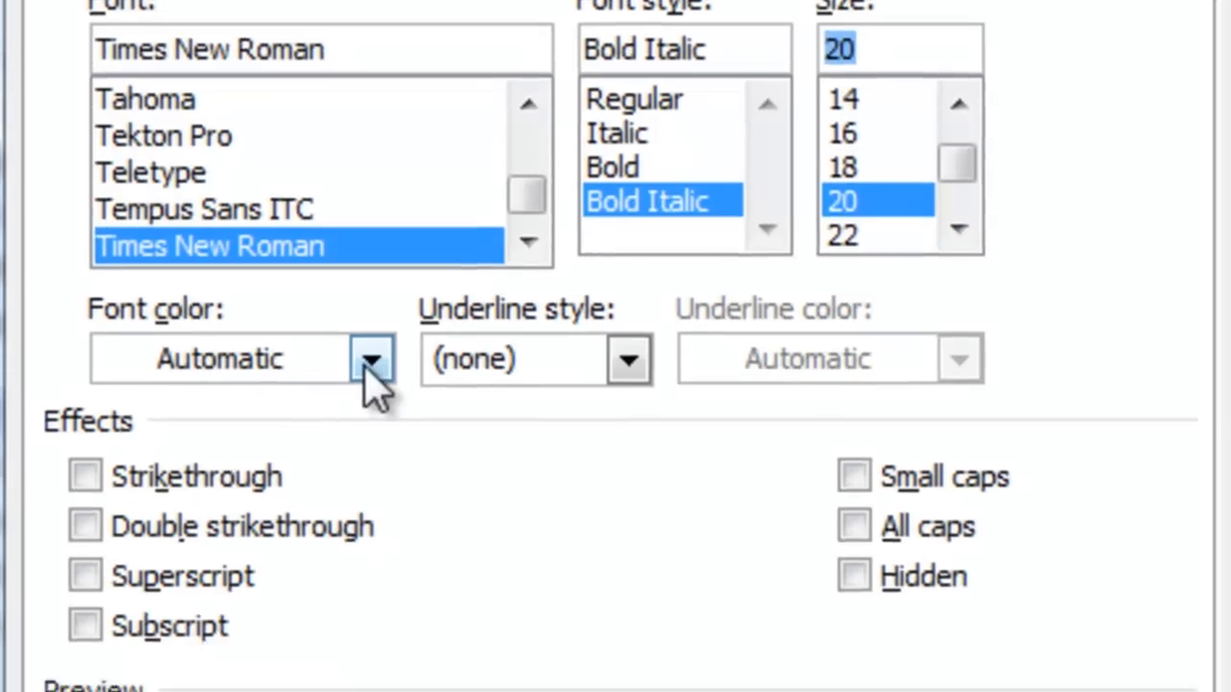
pyautogui.click(370, 359)
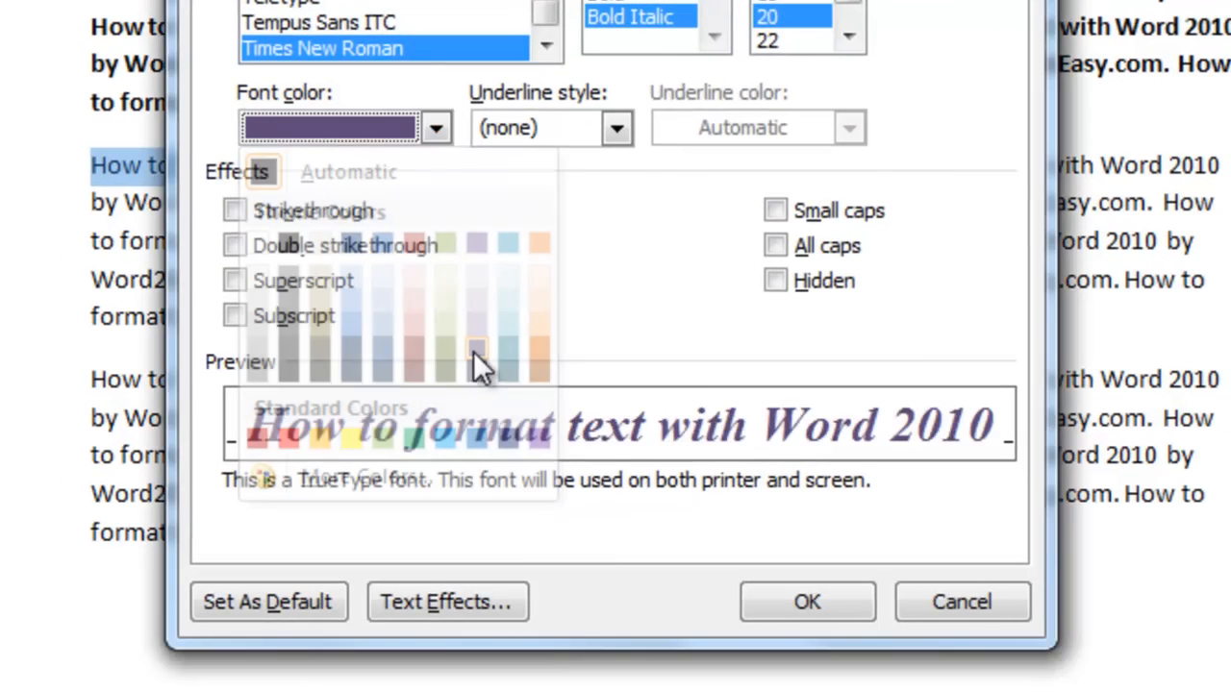
pyautogui.click(807, 602)
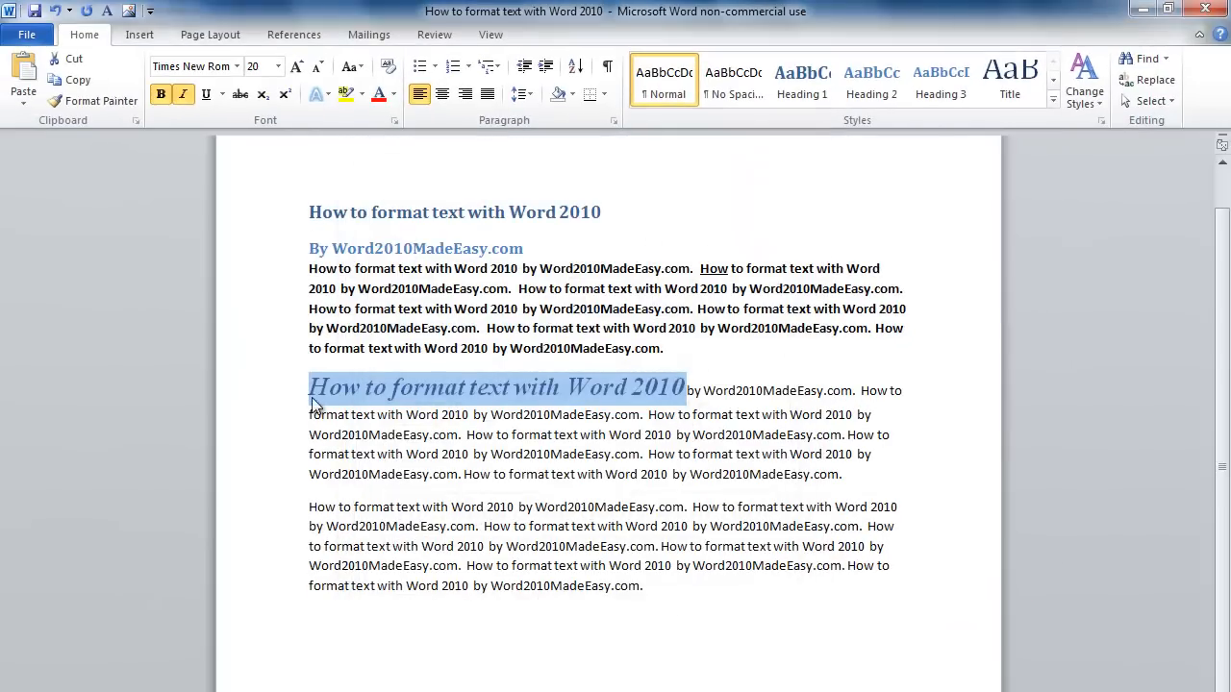
pyautogui.click(267, 404)
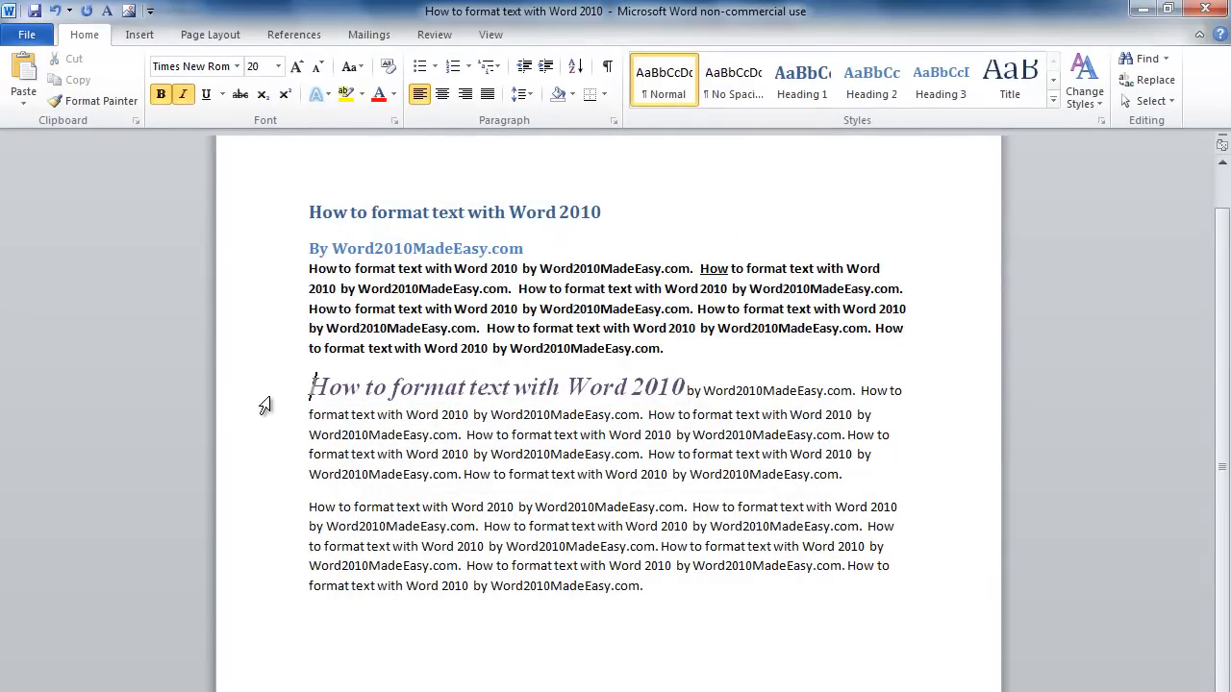